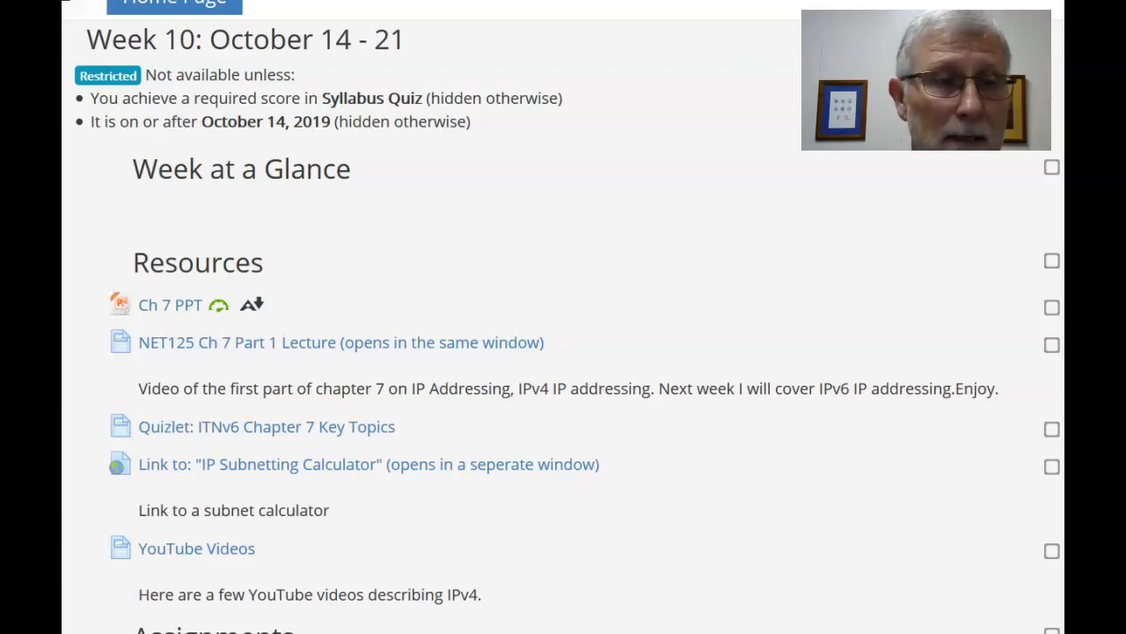
{"action": "scroll", "scroll_direction": "down", "scroll_amount": 3}
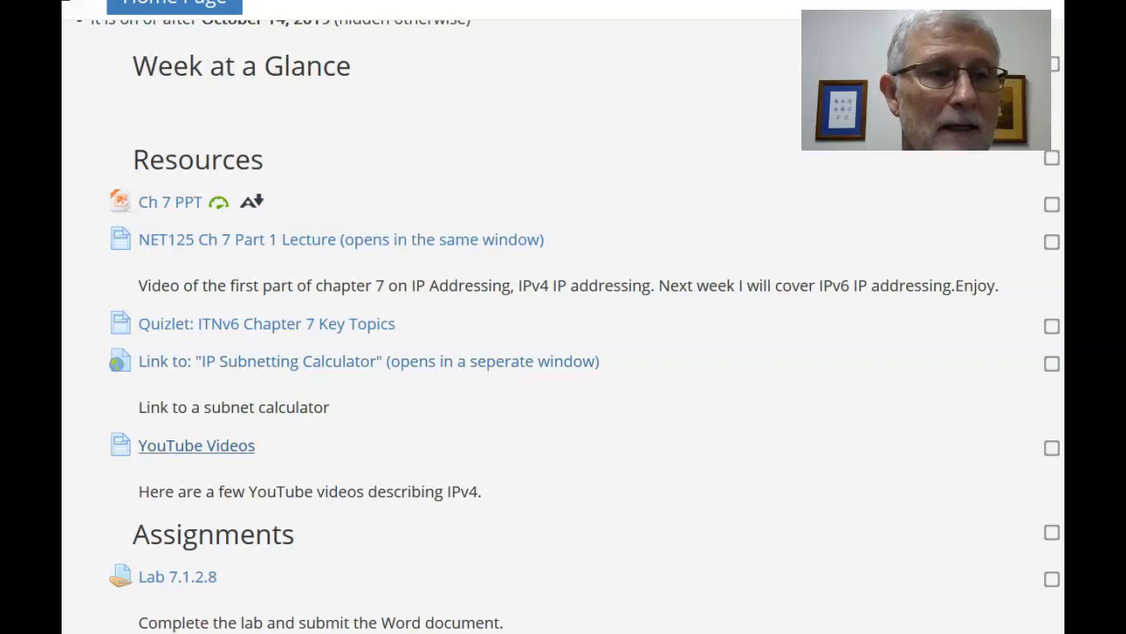
{"action": "left_click", "coordinate": [196, 444]}
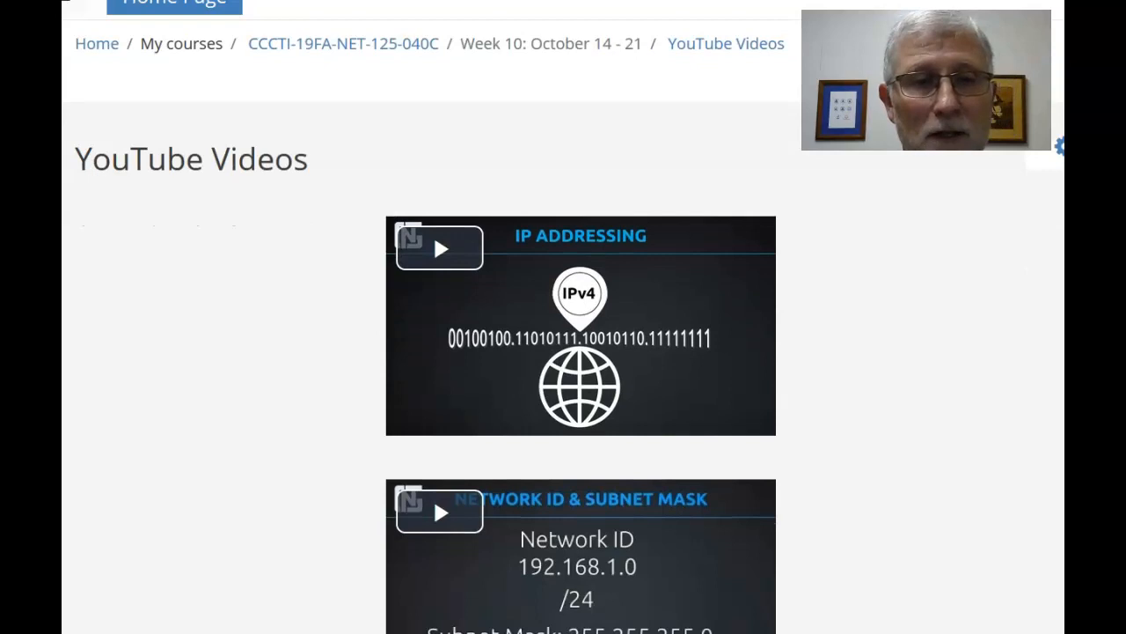
{"action": "scroll", "scroll_direction": "down", "scroll_amount": 3}
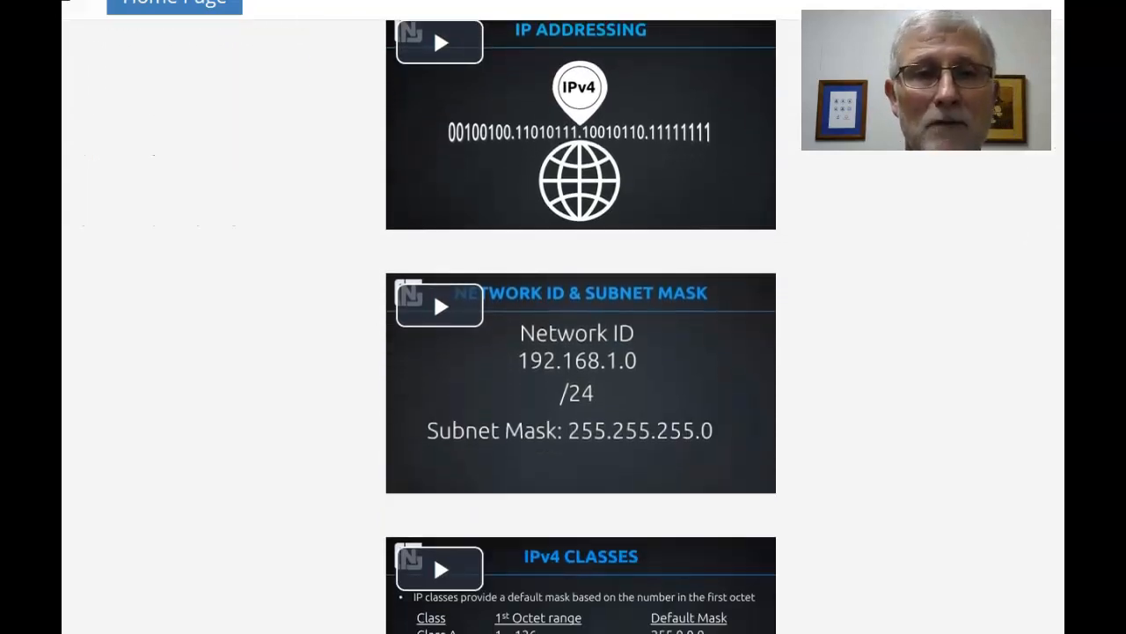
{"action": "scroll", "scroll_direction": "down", "scroll_amount": 3}
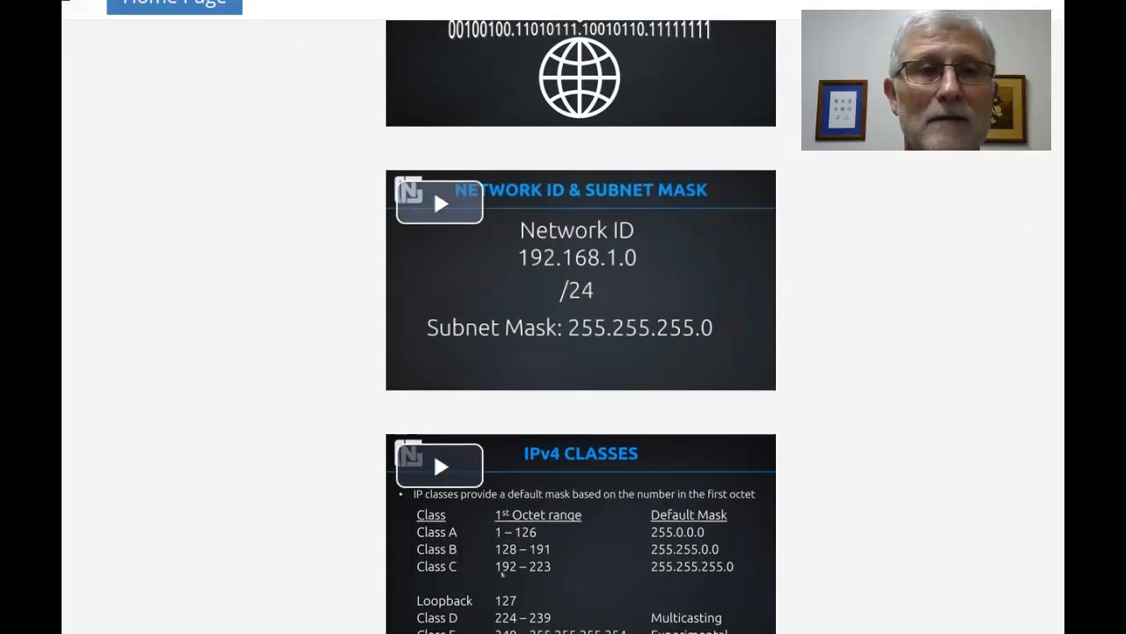
{"action": "scroll", "scroll_direction": "down", "scroll_amount": 3}
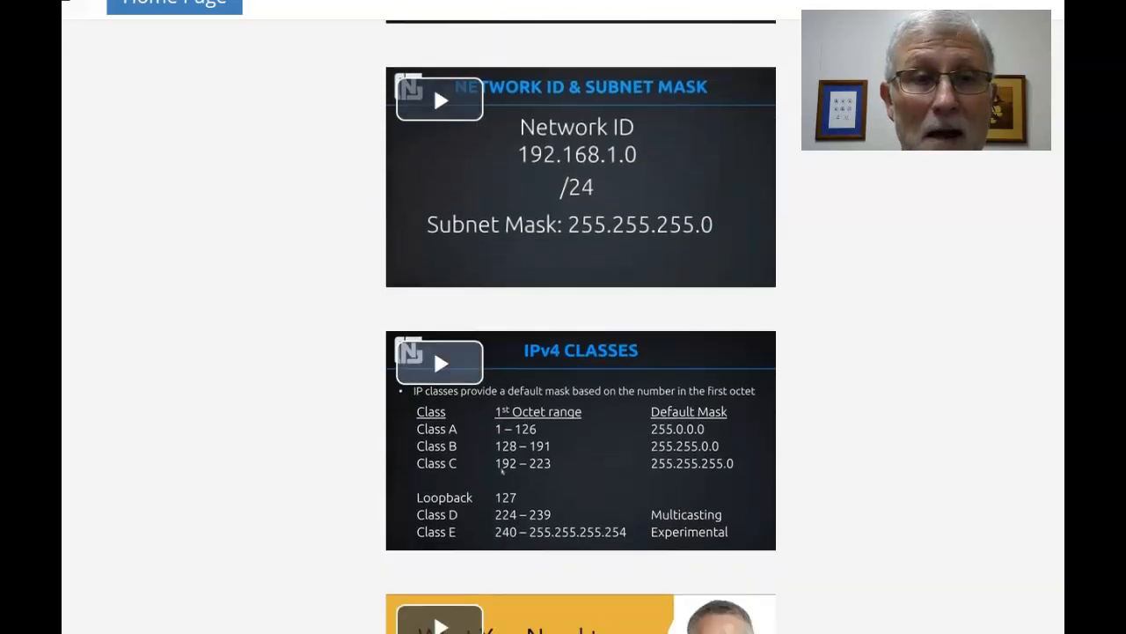
{"action": "scroll", "scroll_direction": "down", "scroll_amount": 3}
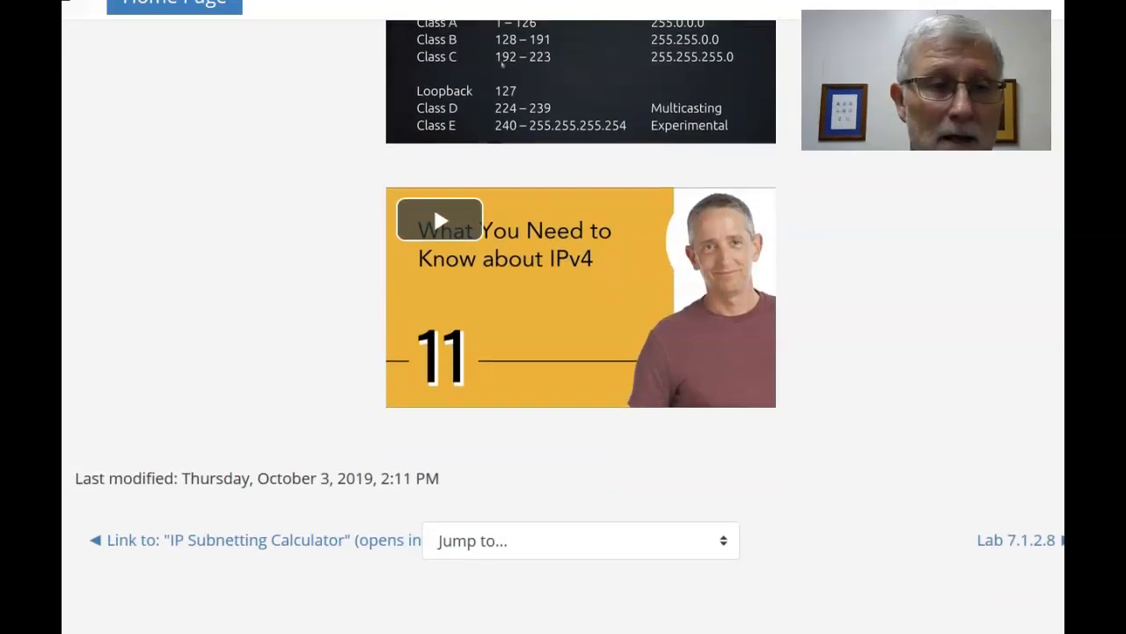
{"action": "scroll", "scroll_direction": "up", "scroll_amount": 3}
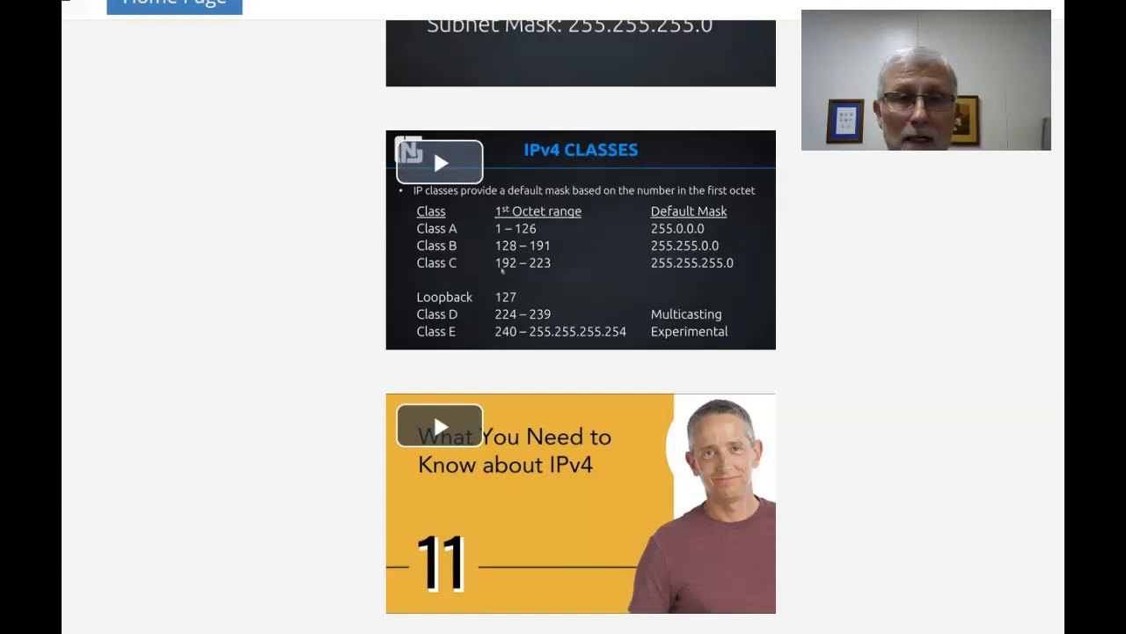
{"action": "scroll", "scroll_direction": "up", "scroll_amount": 3}
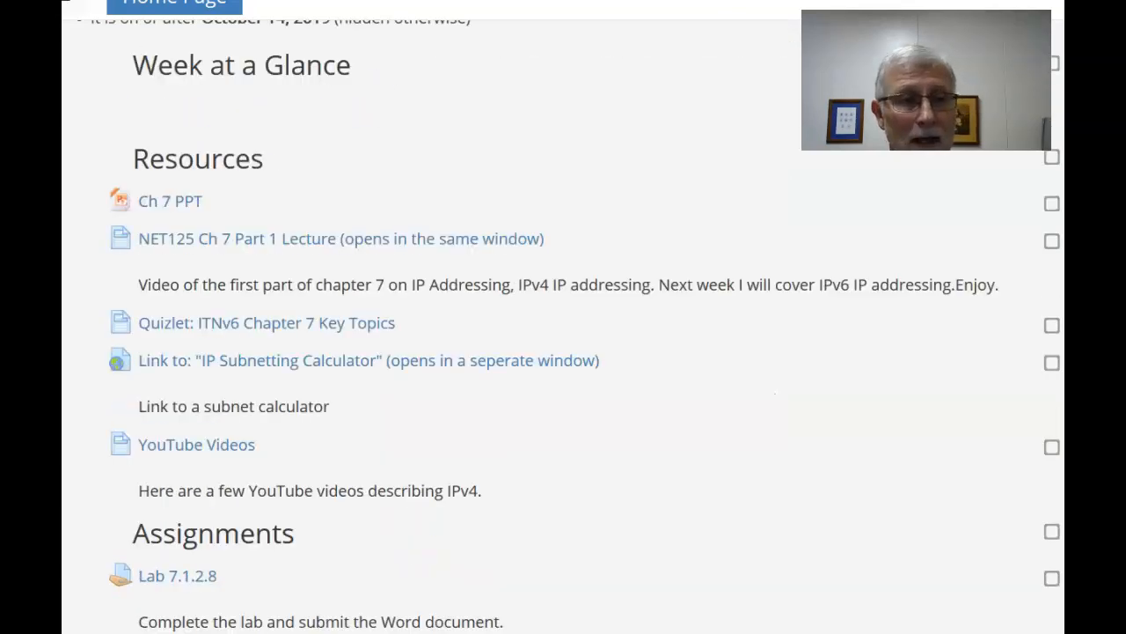
{"action": "scroll", "scroll_direction": "down", "scroll_amount": 3}
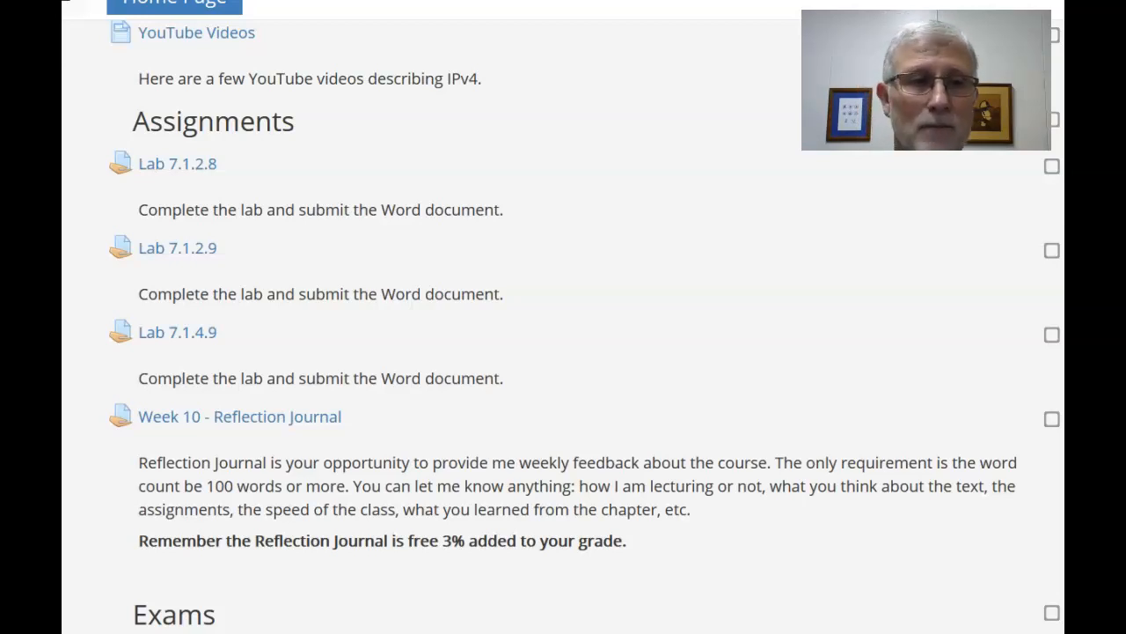
{"action": "scroll", "scroll_direction": "down", "scroll_amount": 3}
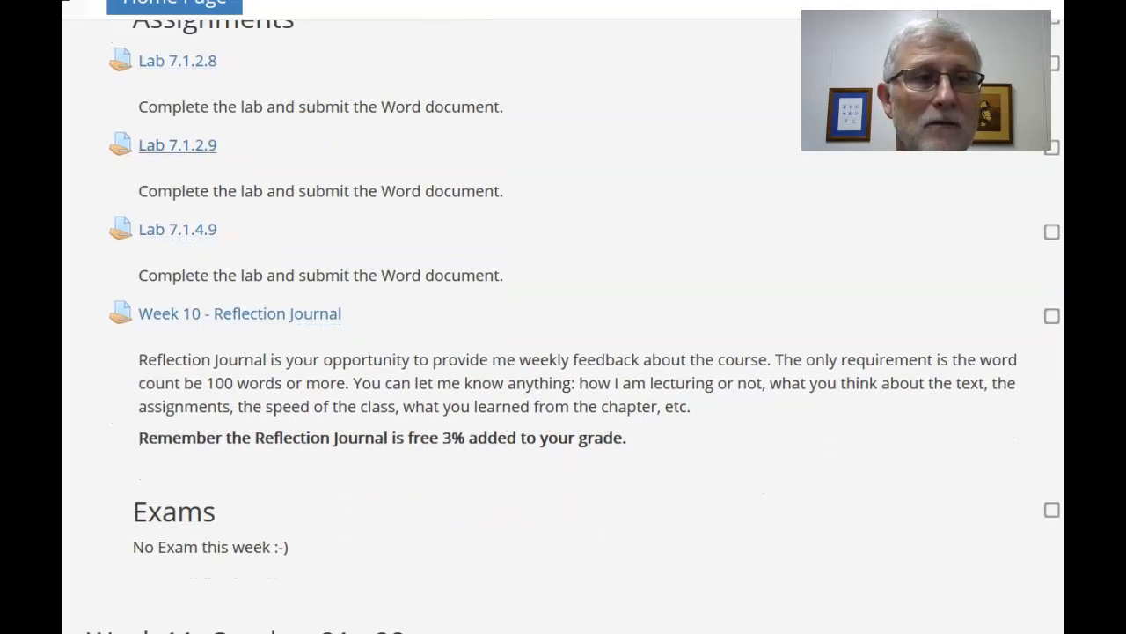